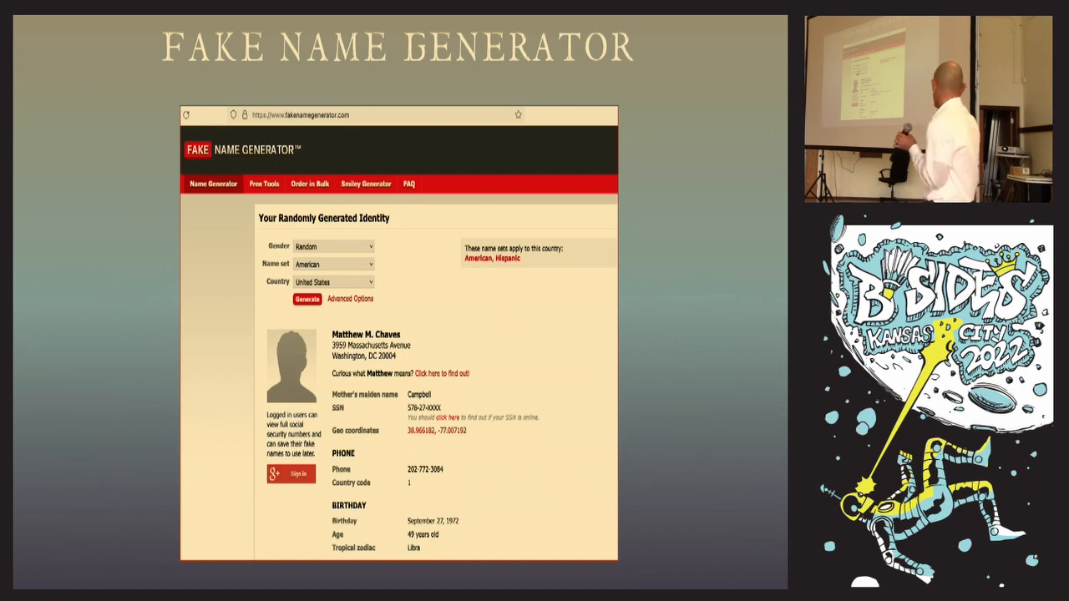
key("Right")
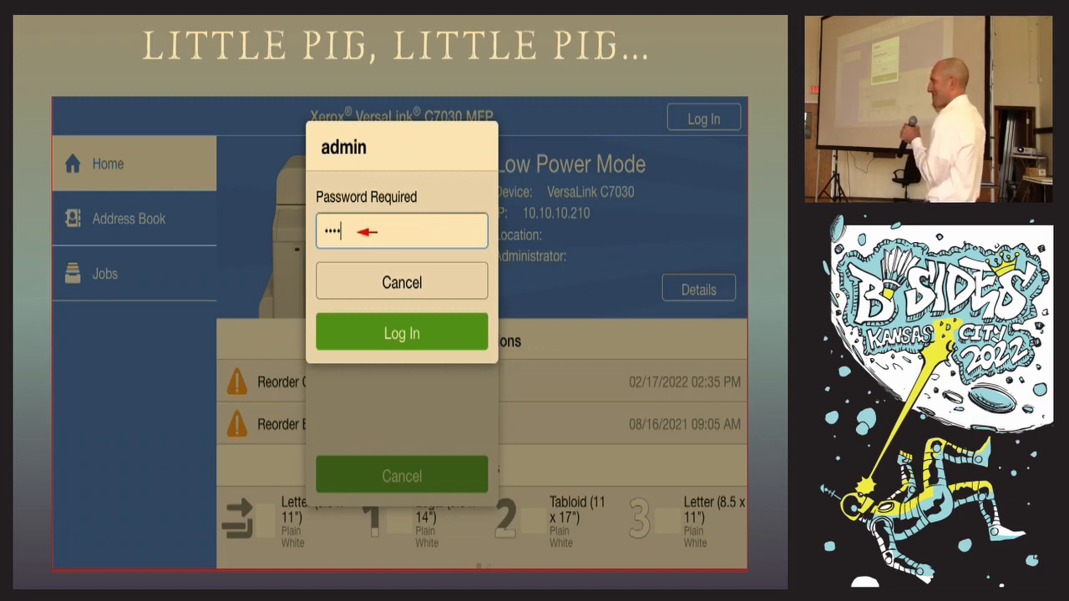
left_click(401, 335)
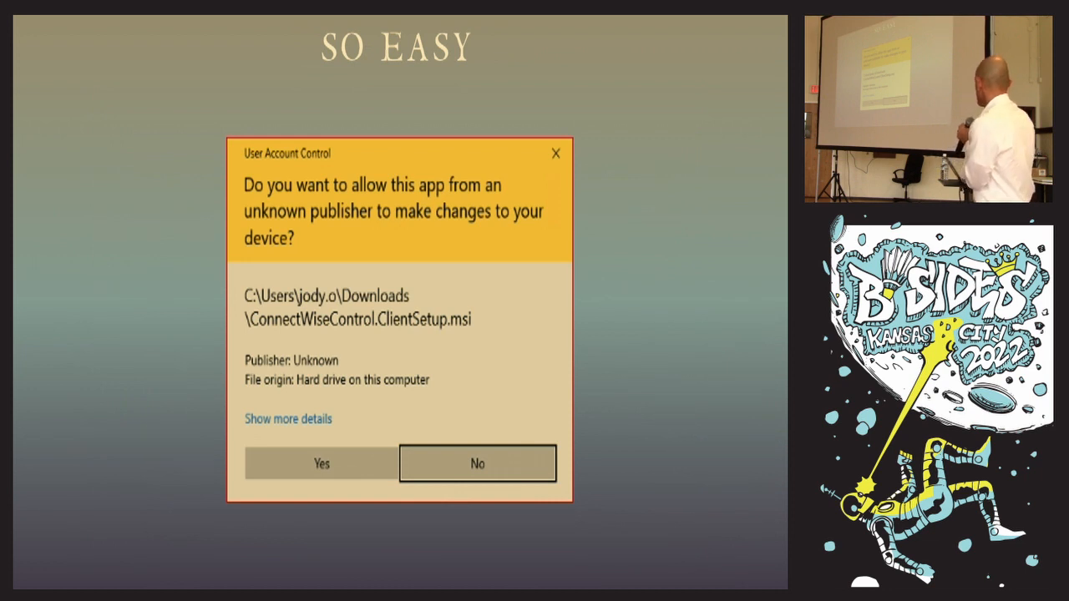
left_click(321, 465)
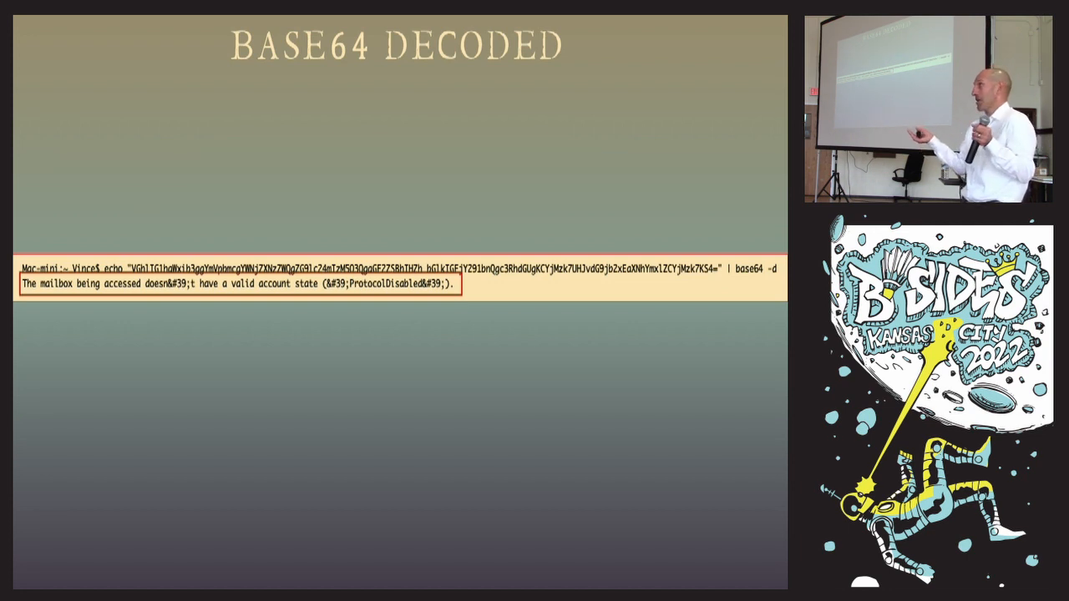
key("right")
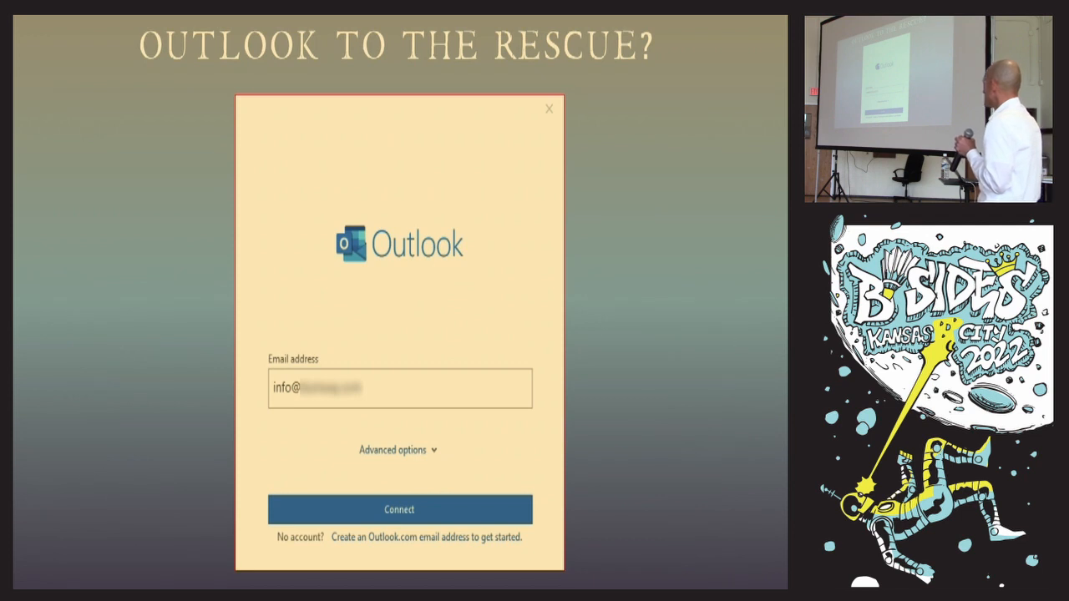
left_click(397, 510)
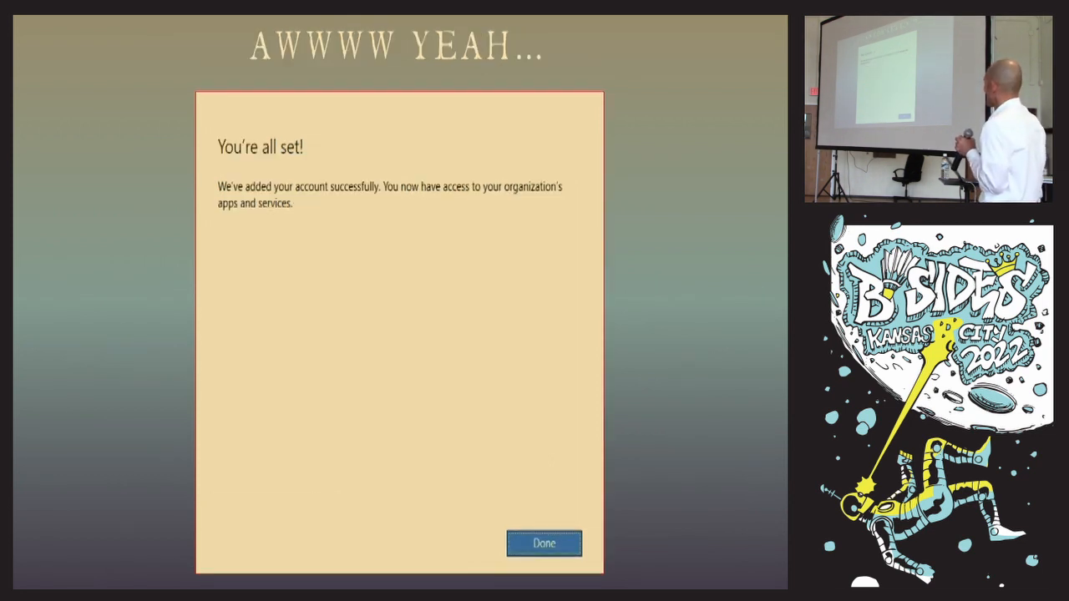
left_click(545, 543)
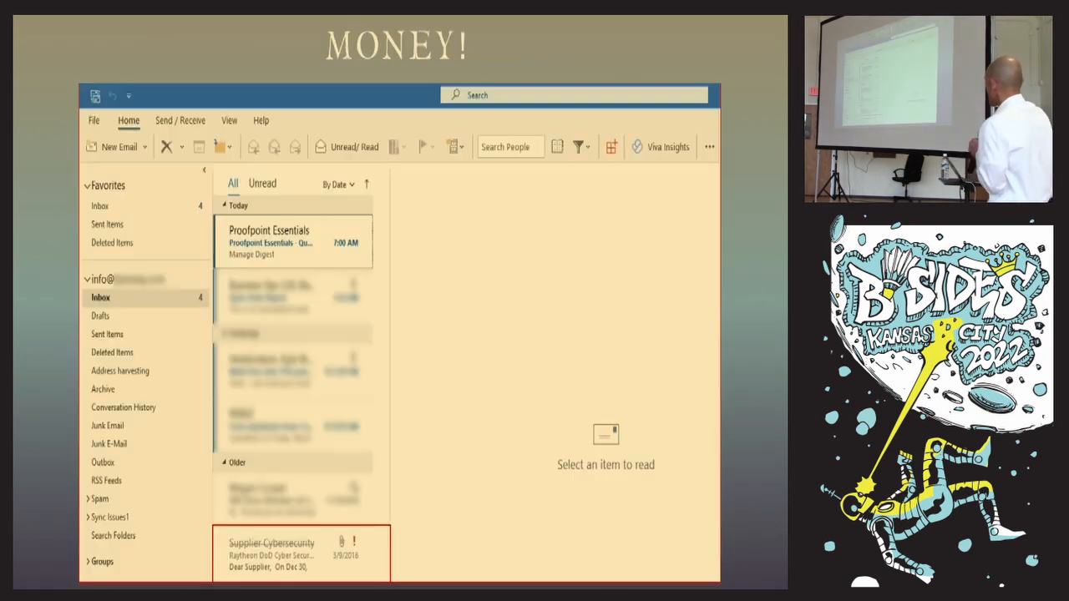